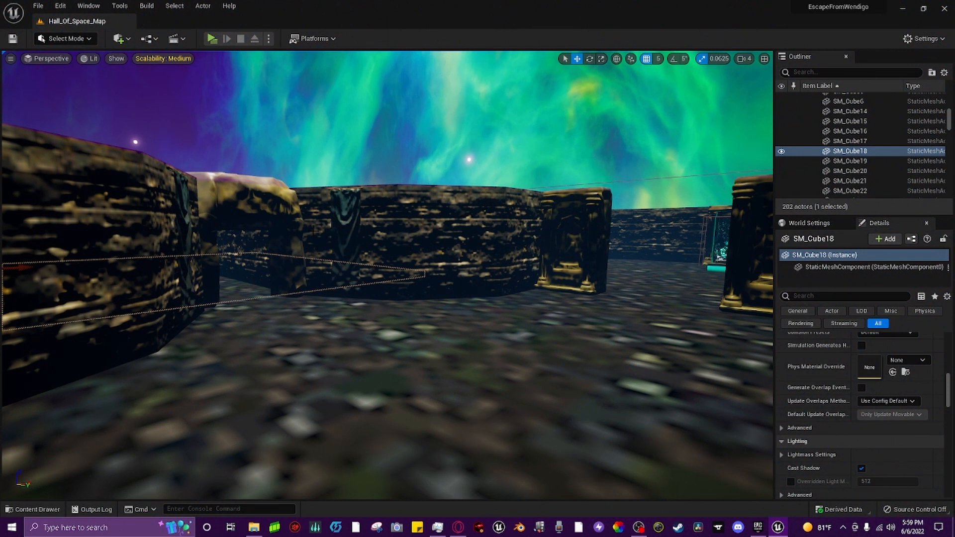
{"action": "mouse_move", "coordinate": [226, 181]}
{"action": "type", "text": "r"}
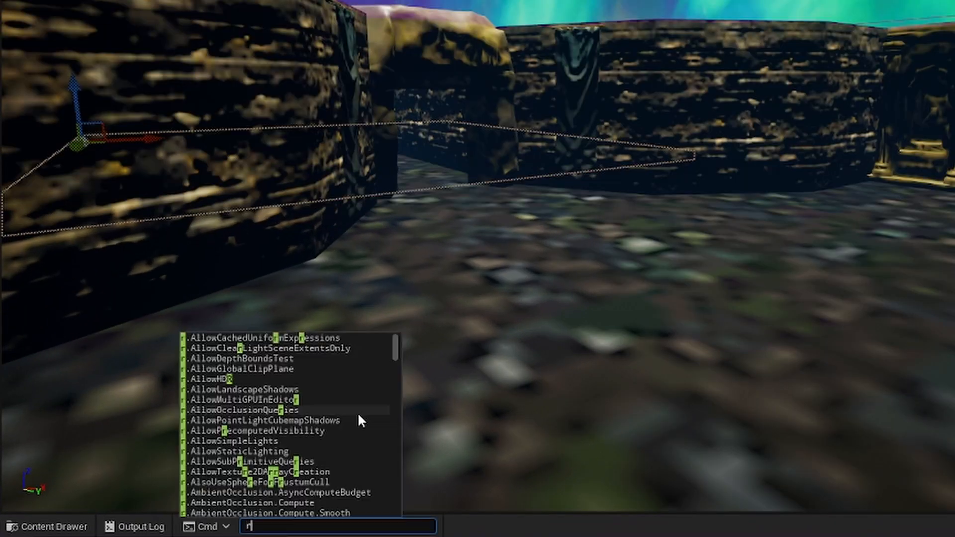
- Run an r.Streaming.PoolSize console command and save the Hall_Of_Space_Map level
{"action": "type", "text": ".Stream"}
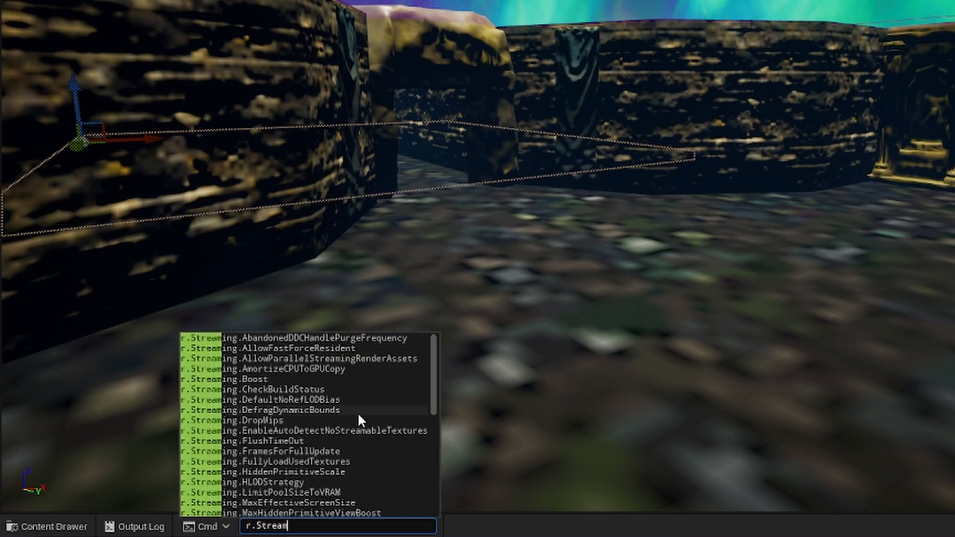
{"action": "type", "text": "ing.Po"}
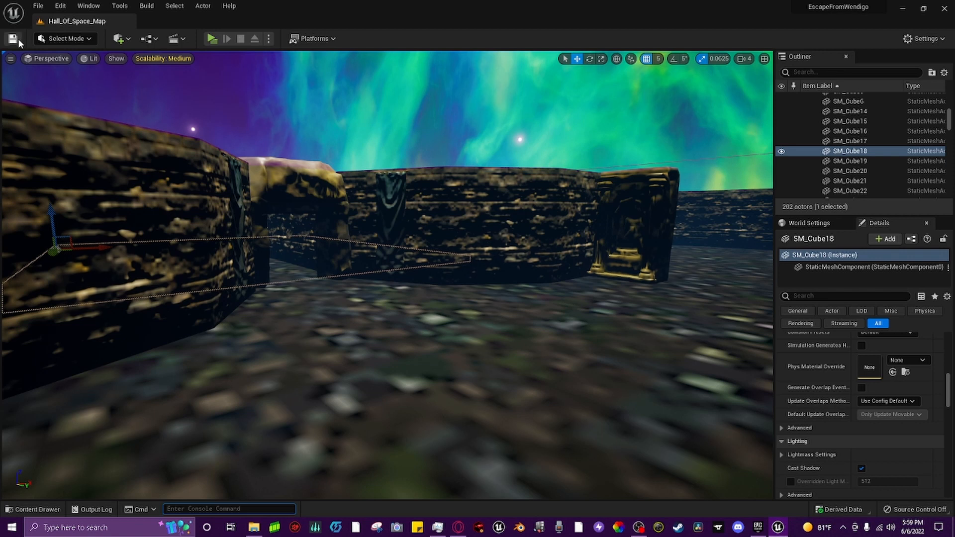
{"action": "left_click", "coordinate": [211, 38]}
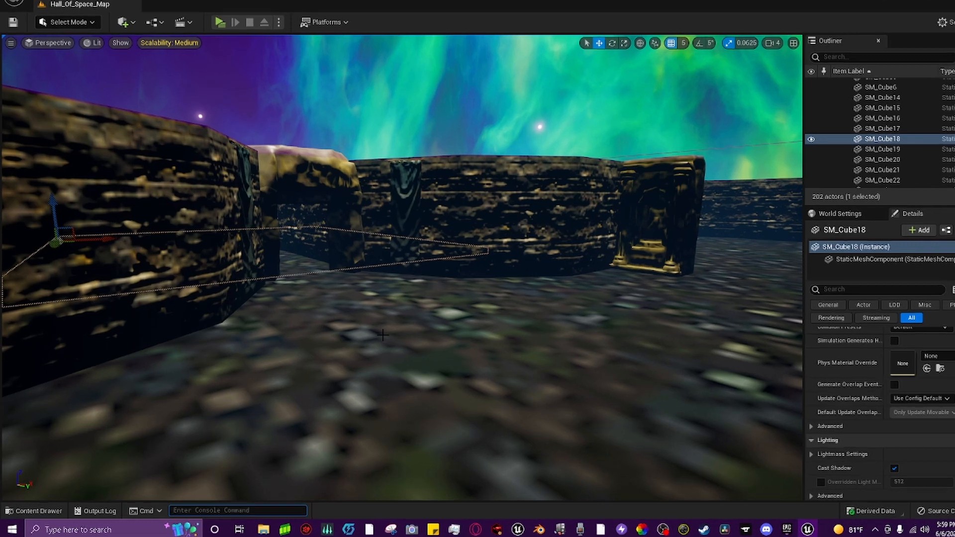
- Enter r.Streaming.PoolSize with a larger value in the Cmd console so textures render sharp
{"action": "type", "text": "r.Strea"}
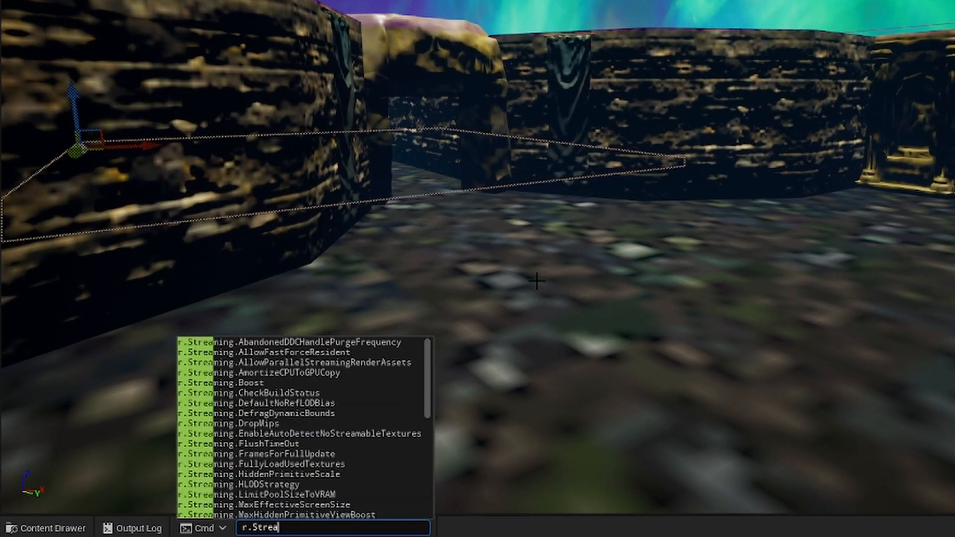
{"action": "type", "text": "ming."}
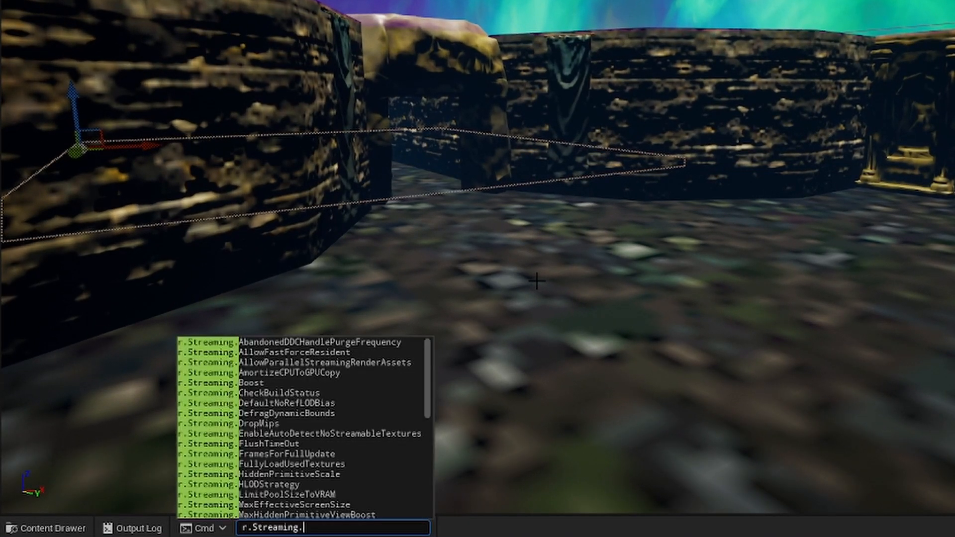
{"action": "type", "text": "PoolSize"}
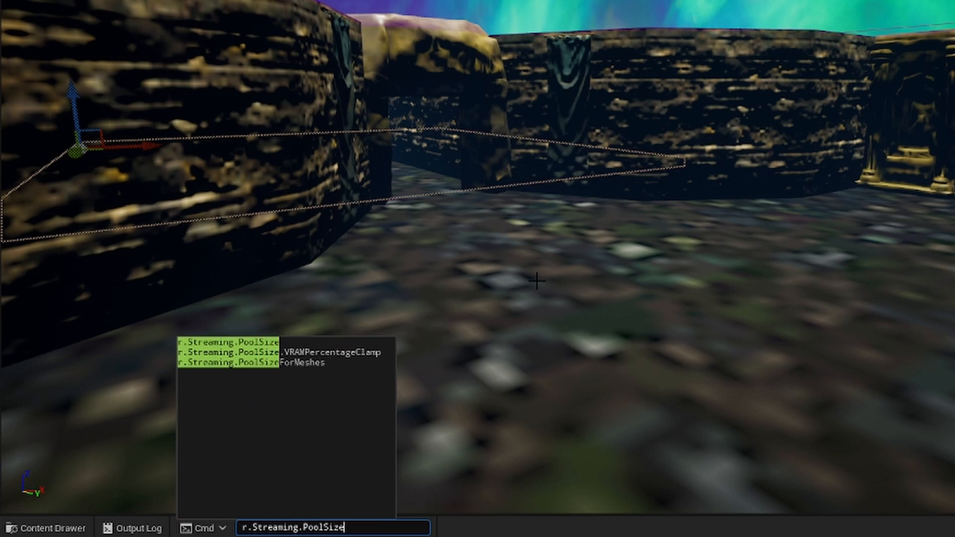
{"action": "type", "text": "10"}
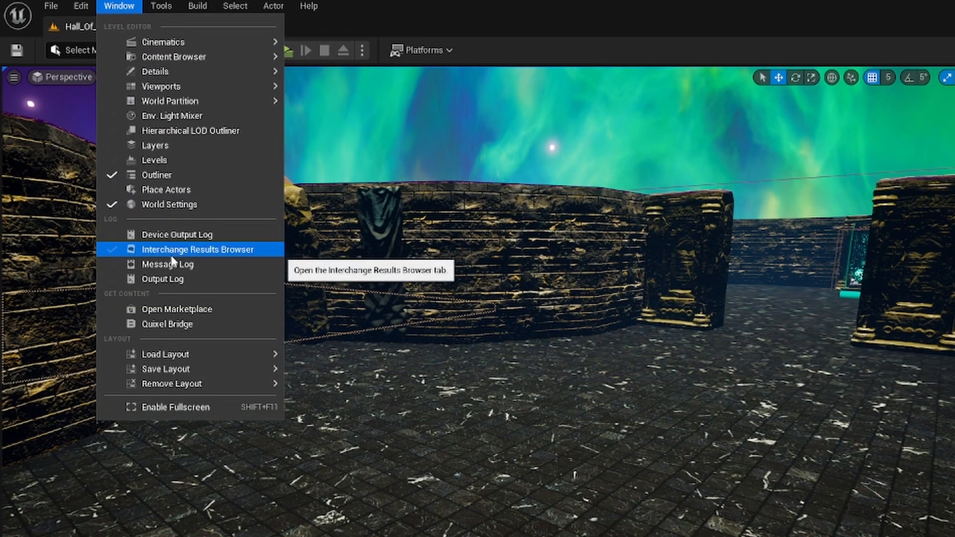
- Show the Output Log and filter it to TextureQuality entries
{"action": "left_click", "coordinate": [162, 279]}
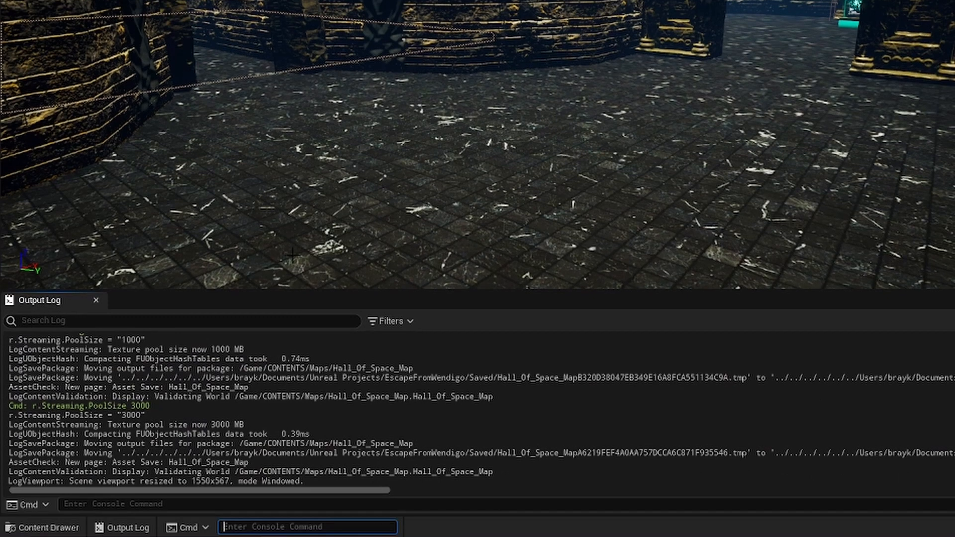
{"action": "mouse_move", "coordinate": [121, 528]}
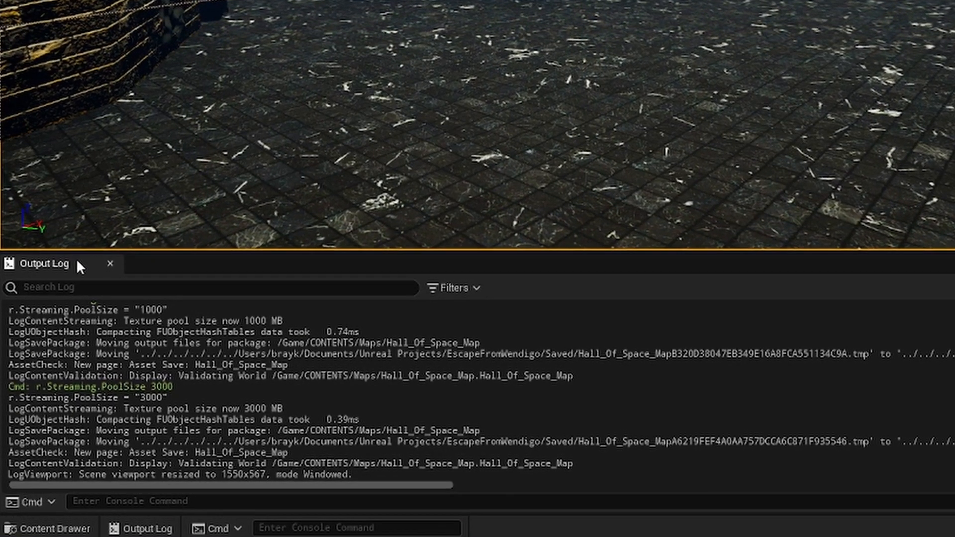
{"action": "type", "text": "Te"}
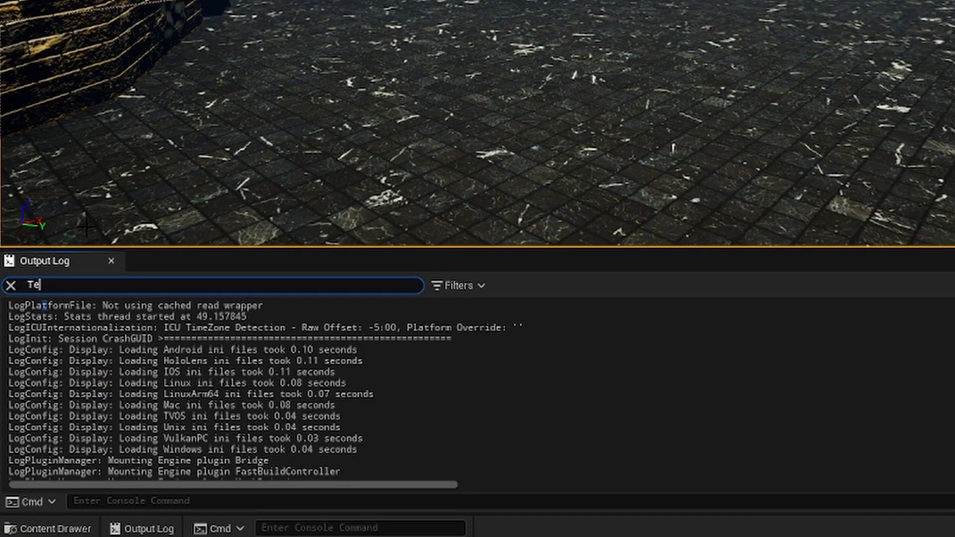
{"action": "type", "text": "xtureQ"}
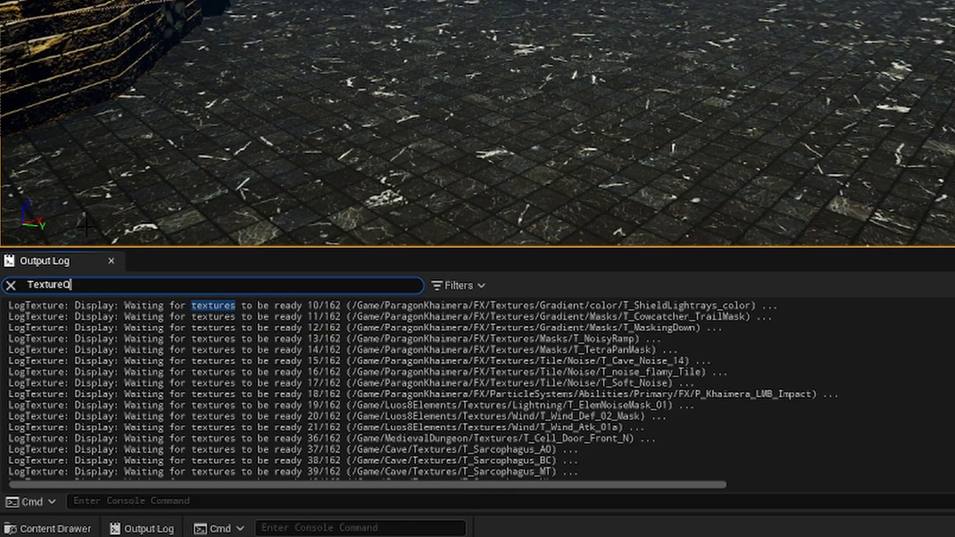
{"action": "type", "text": "uality"}
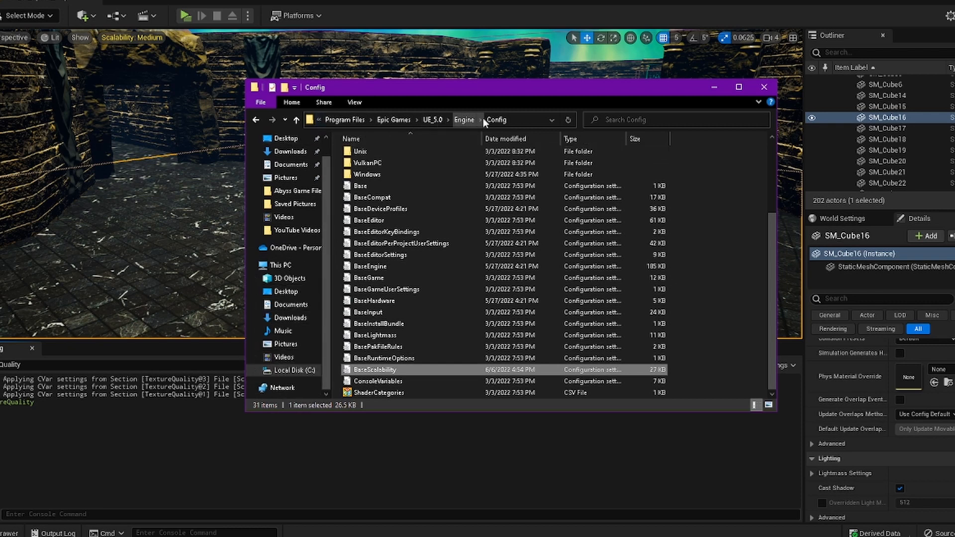
- Open BaseScalability from the UE_5.0 Engine Config folder in Notepad
{"action": "scroll", "scroll_direction": "up", "scroll_amount": 3}
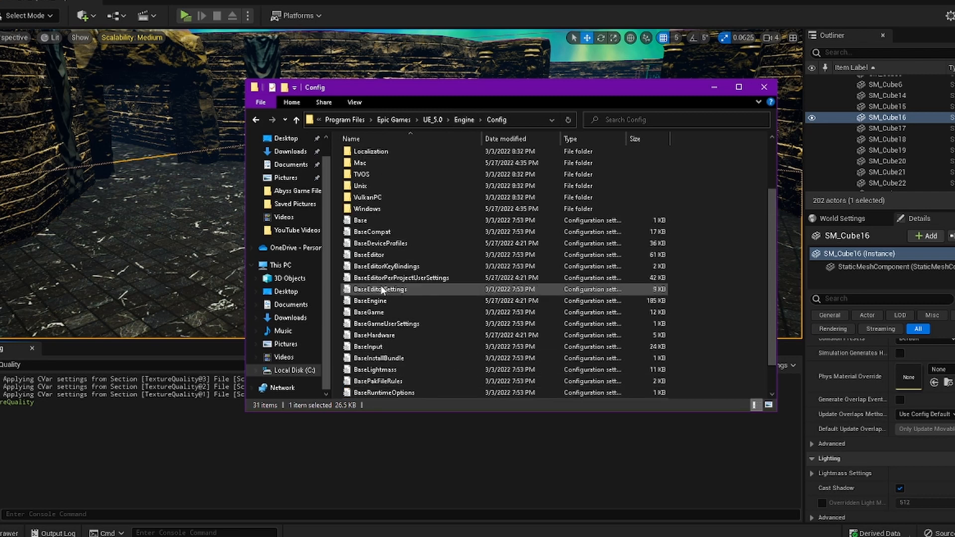
{"action": "scroll", "scroll_direction": "down", "scroll_amount": 3}
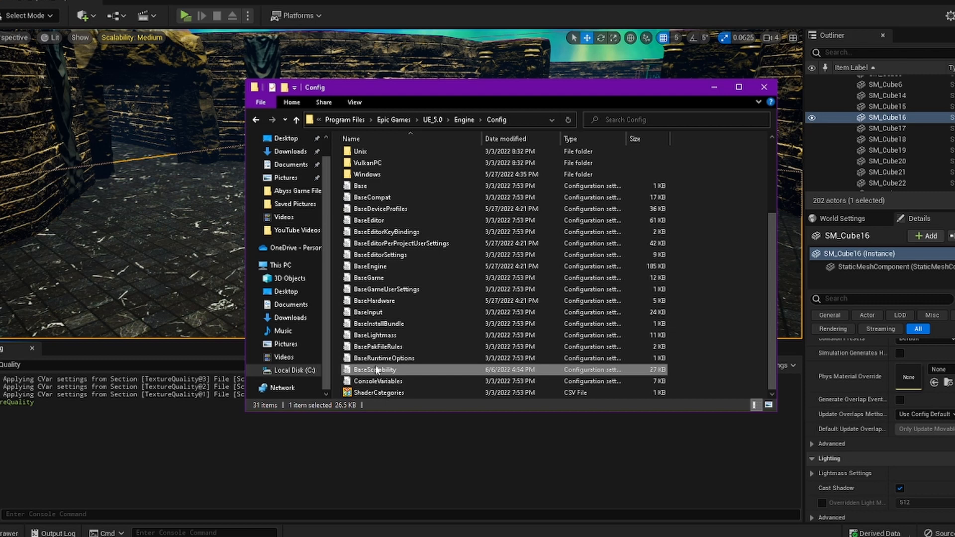
{"action": "double_click", "coordinate": [375, 371]}
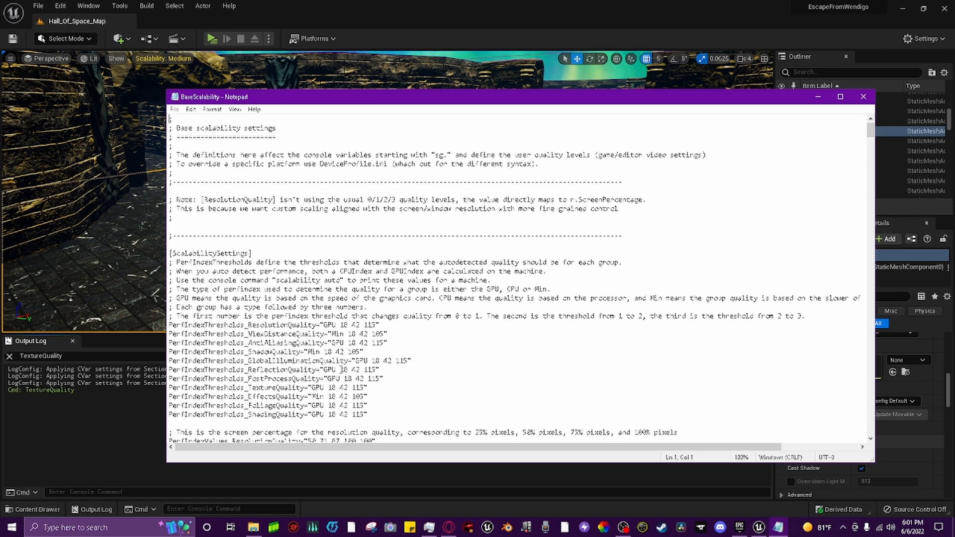
- Search BaseScalability for r.Streaming.PoolSize and step to the TextureQuality pool size entries
{"action": "key", "text": "Ctrl+f"}
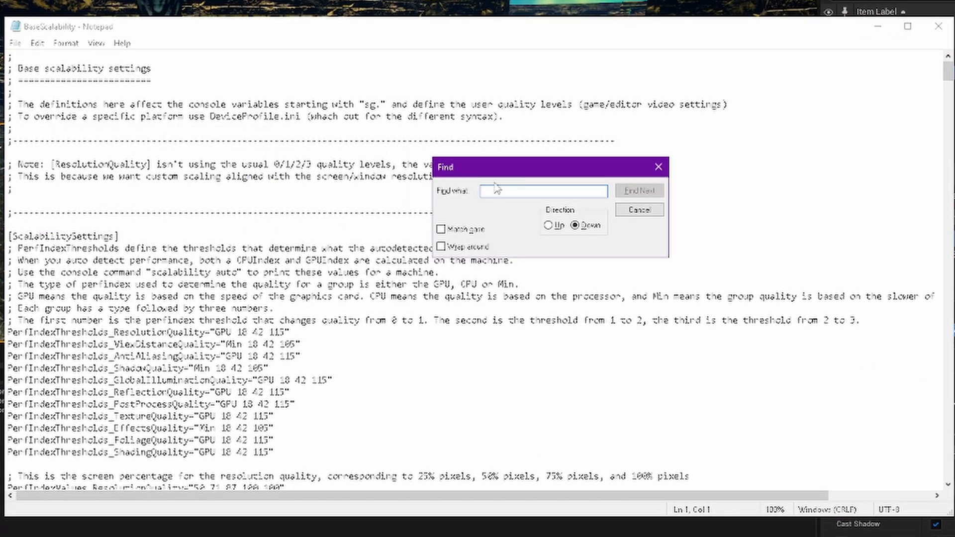
{"action": "type", "text": "r"}
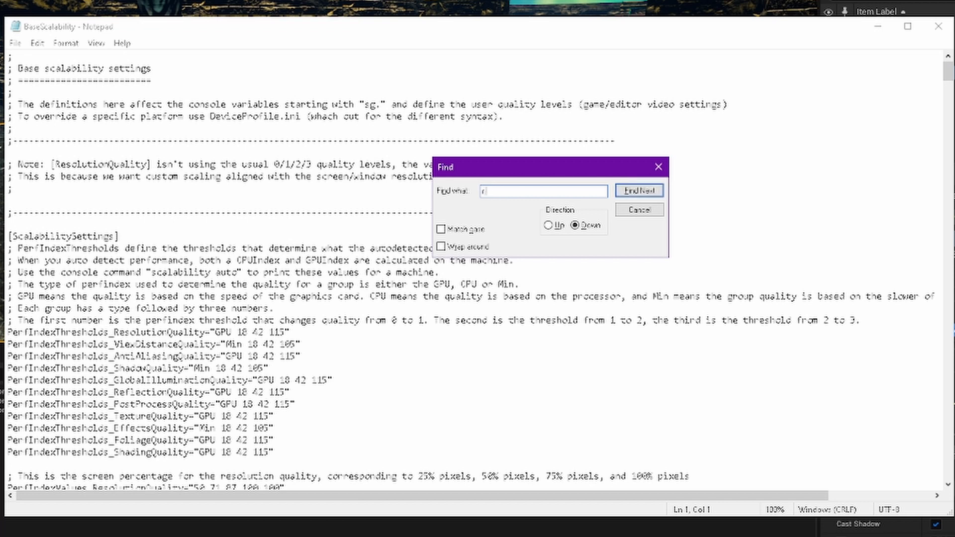
{"action": "type", "text": "T"}
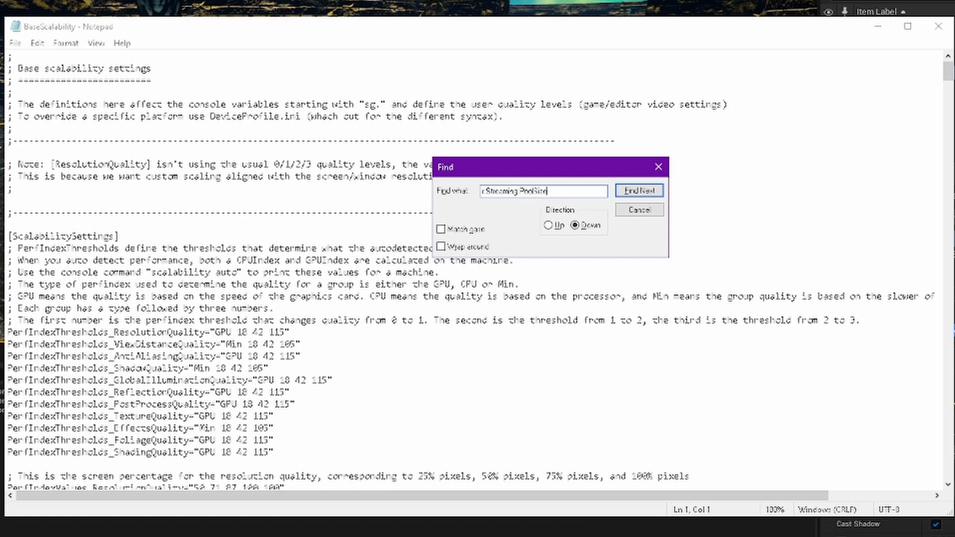
{"action": "left_click", "coordinate": [640, 190]}
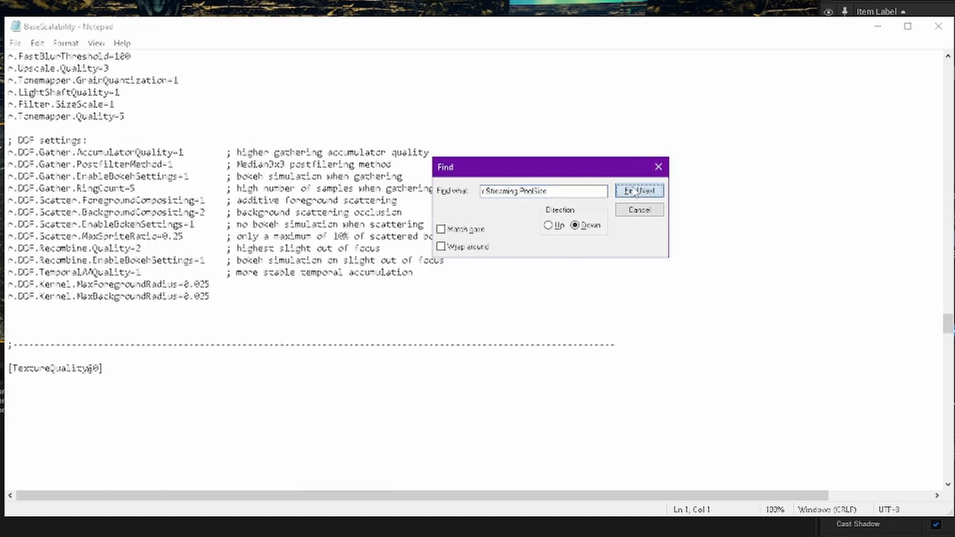
{"action": "left_click", "coordinate": [639, 191]}
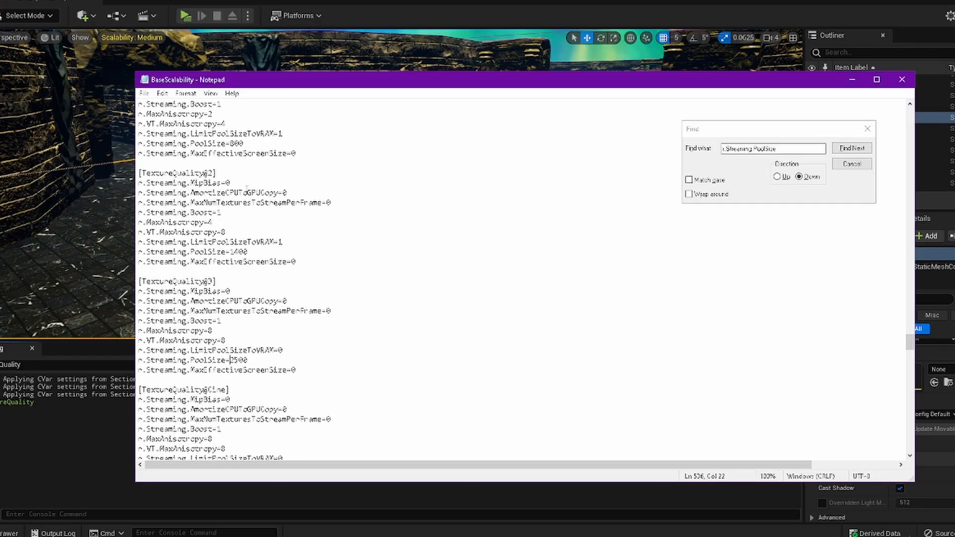
{"action": "mouse_move", "coordinate": [318, 213]}
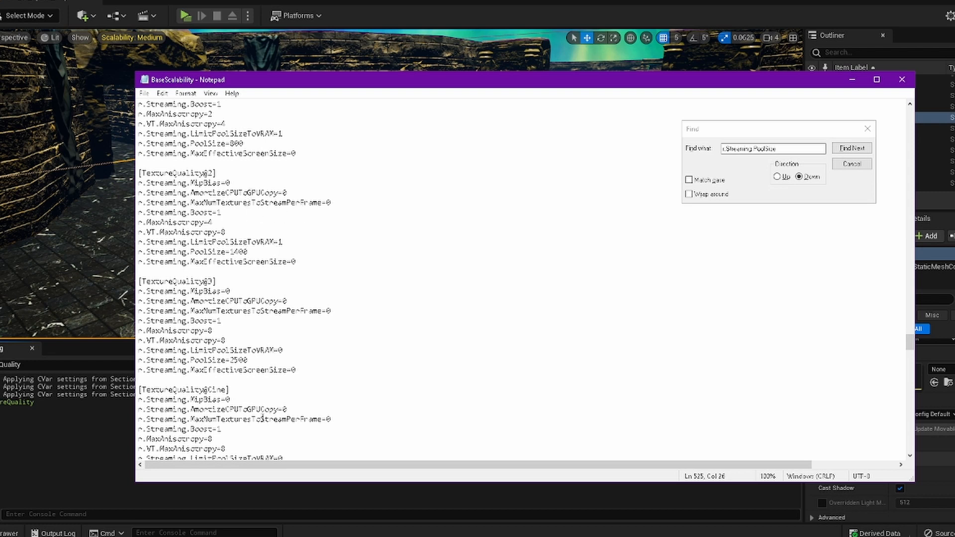
- Check the TextureQuality@1 PoolSize line and close the BaseScalability file
{"action": "left_click", "coordinate": [851, 147]}
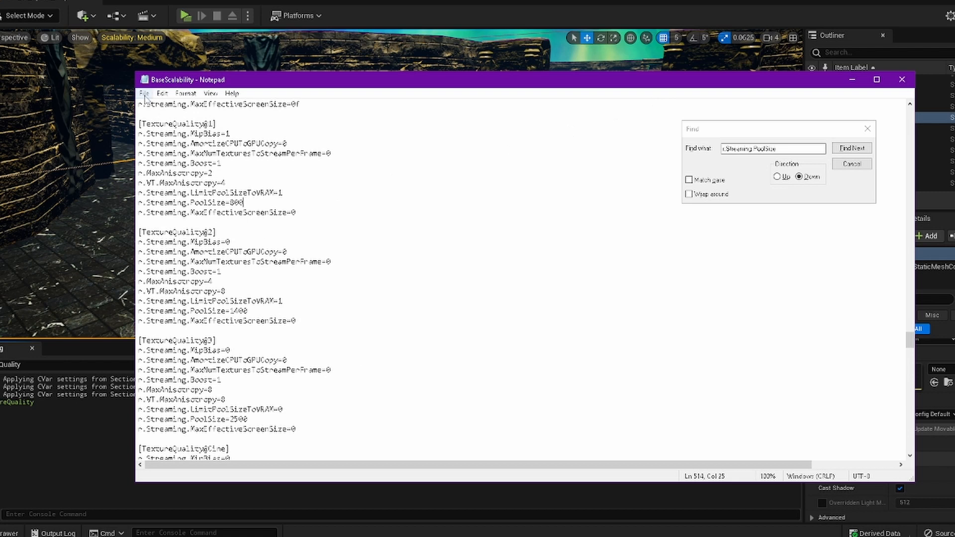
{"action": "mouse_move", "coordinate": [905, 100]}
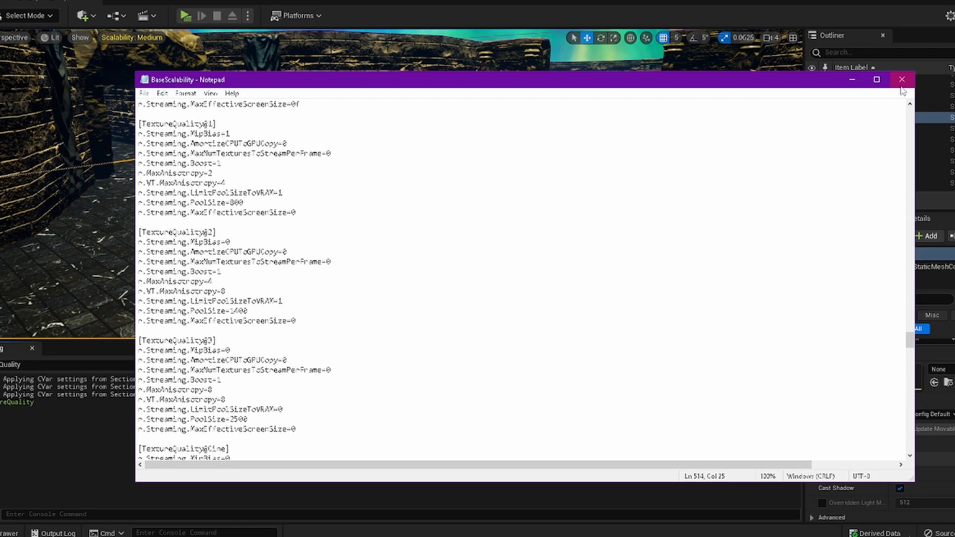
{"action": "left_click", "coordinate": [901, 79]}
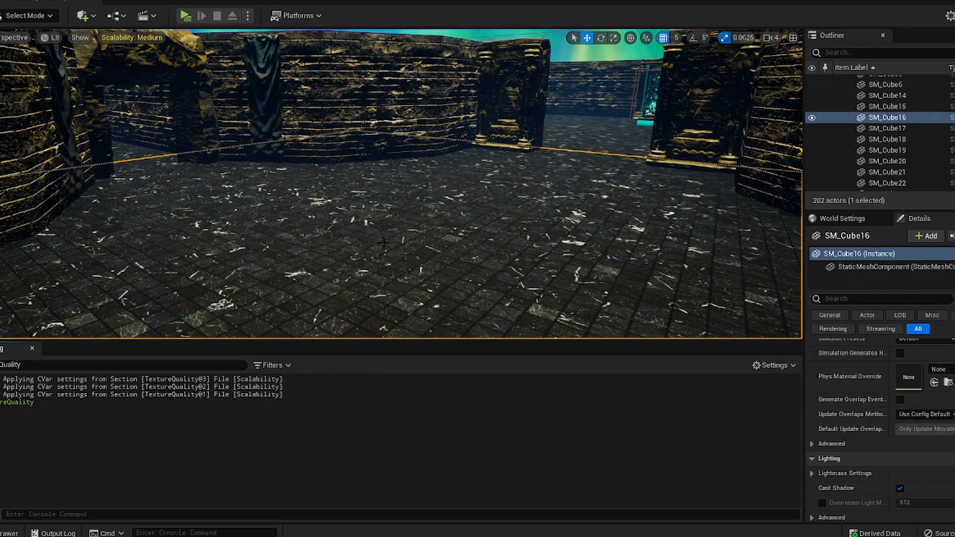
{"action": "mouse_move", "coordinate": [333, 24]}
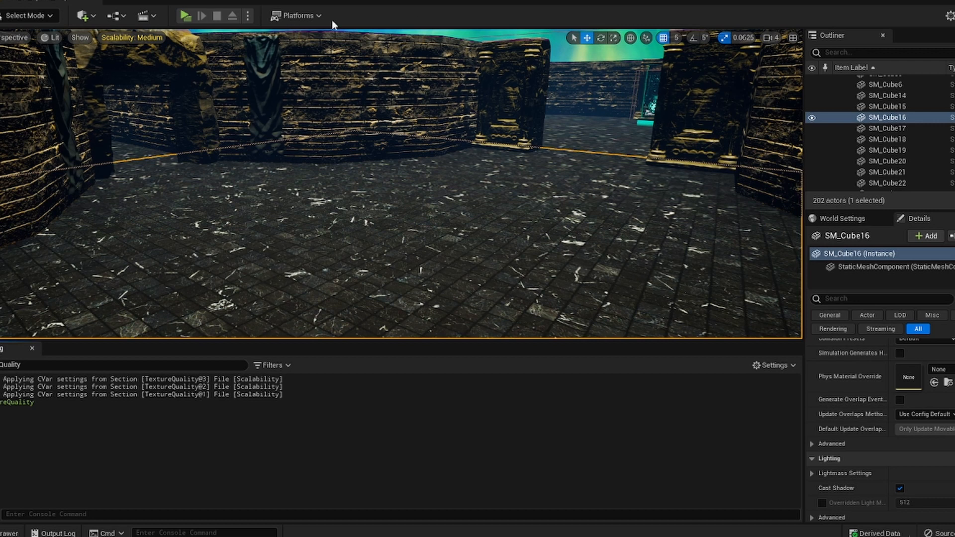
- Play the level in the editor to see the sharply textured corridor
{"action": "left_click", "coordinate": [185, 15]}
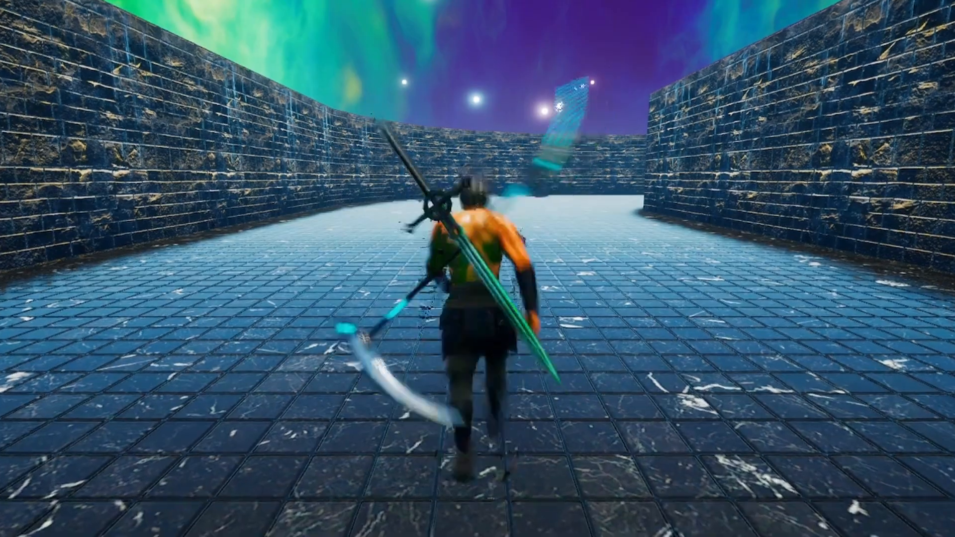